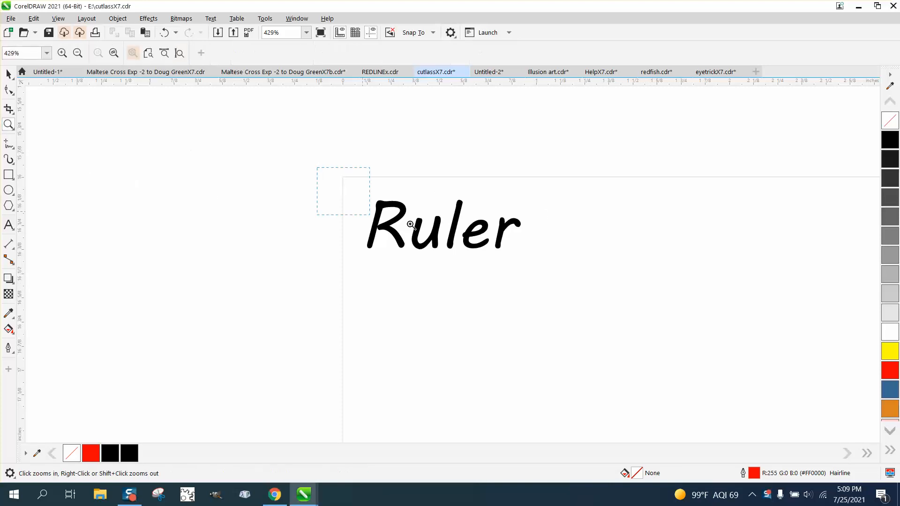
# Zoom in on the Ruler lettering from 429% to 838%.
pyautogui.click(408, 224)
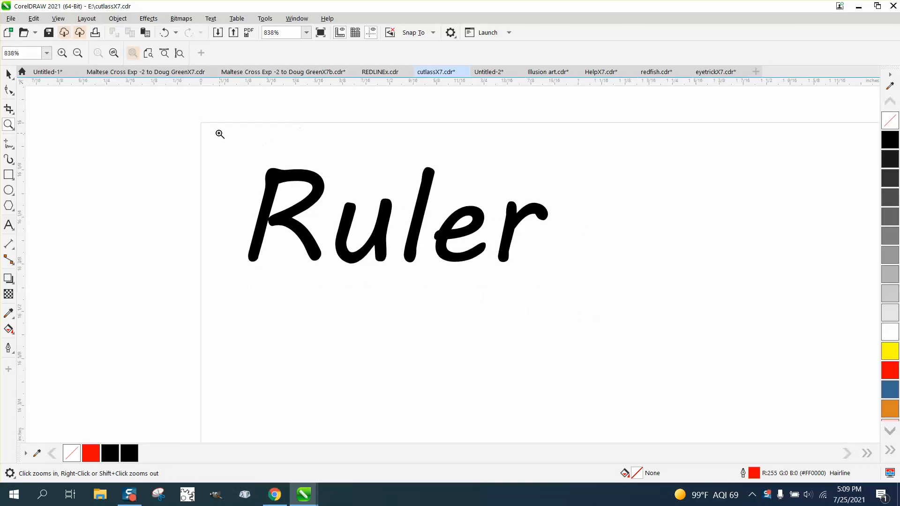
pyautogui.moveTo(263, 90)
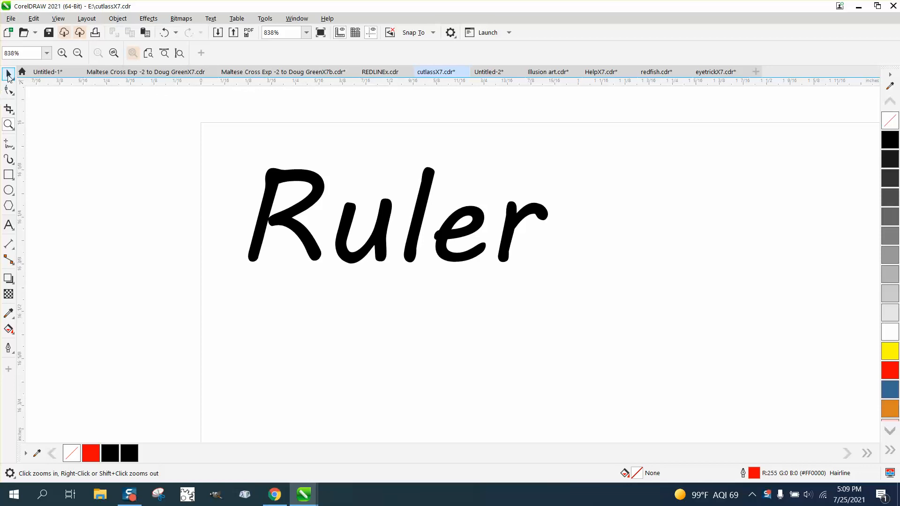
pyautogui.moveTo(163, 88)
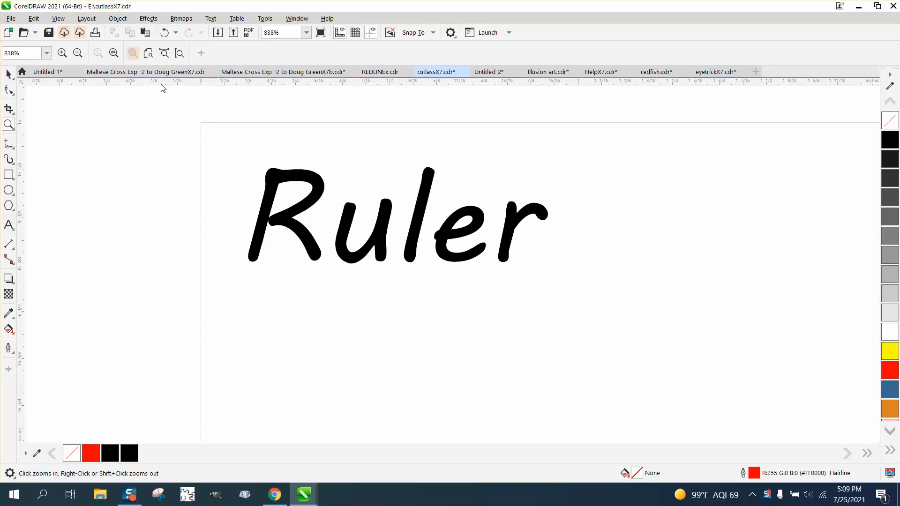
pyautogui.moveTo(166, 87)
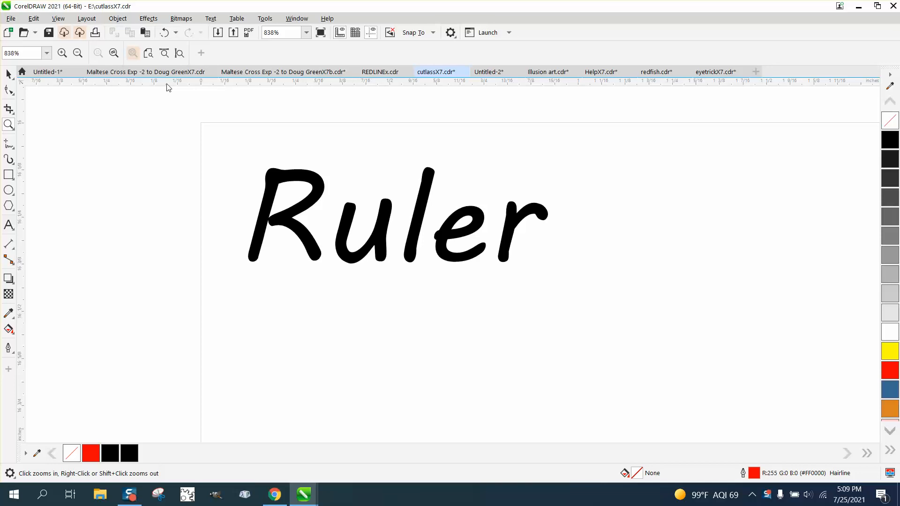
# Switch to the Pick tool and bring up the 24 × 12 inch page settings.
pyautogui.click(8, 73)
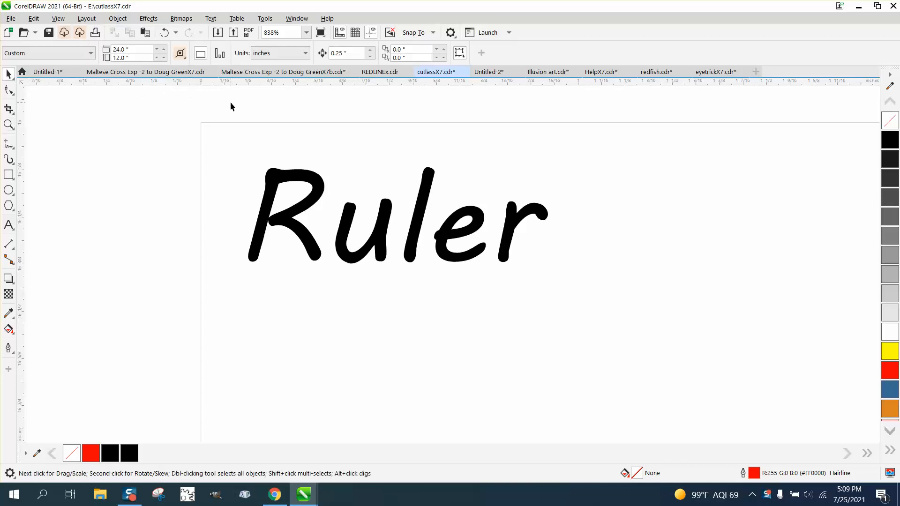
pyautogui.moveTo(240, 105)
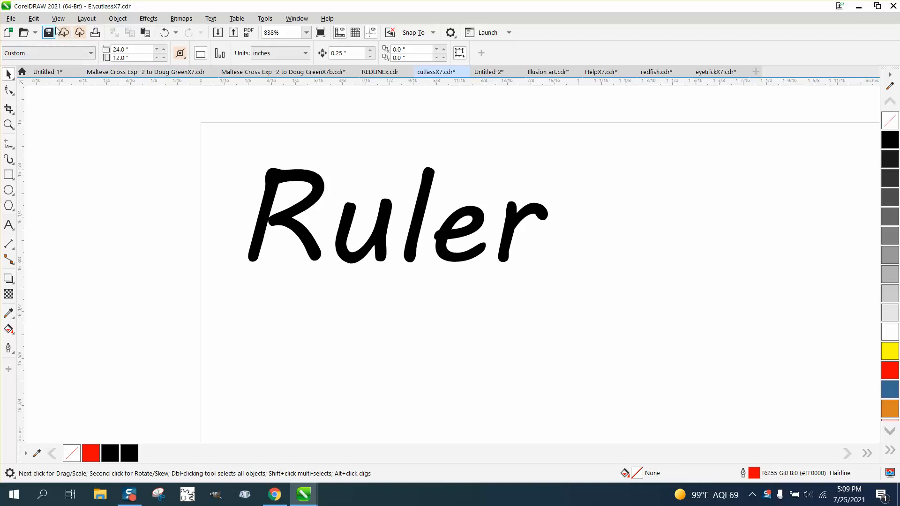
pyautogui.click(58, 18)
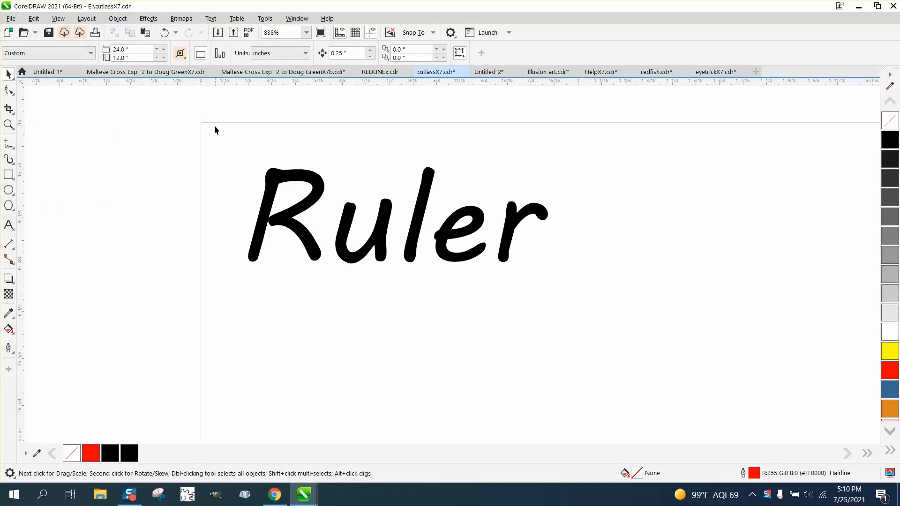
pyautogui.moveTo(201, 128)
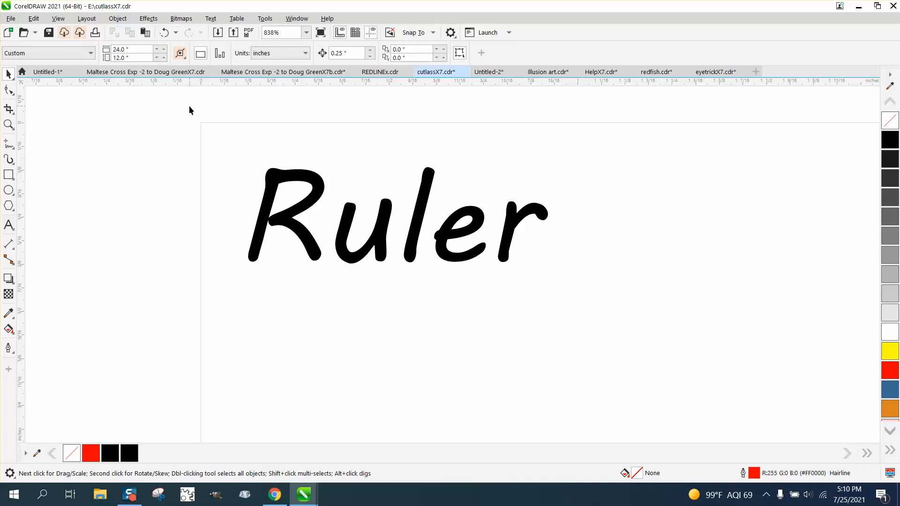
pyautogui.moveTo(270, 95)
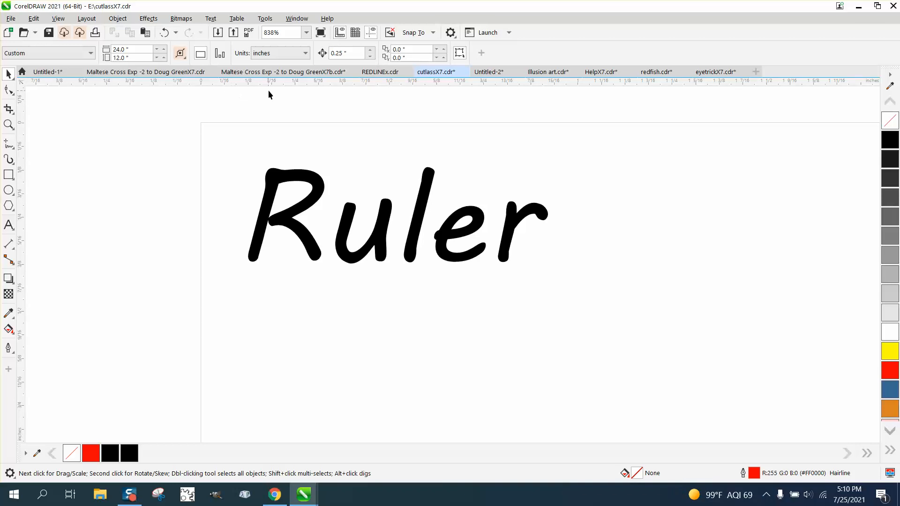
# Set the ruler tick divisions to 16 per tick in Ruler Setup and confirm.
pyautogui.rightClick(287, 87)
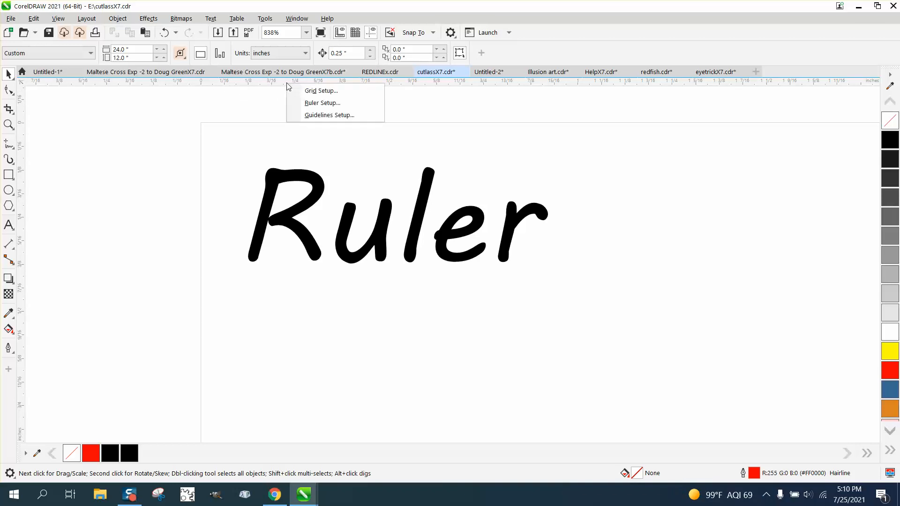
pyautogui.click(322, 103)
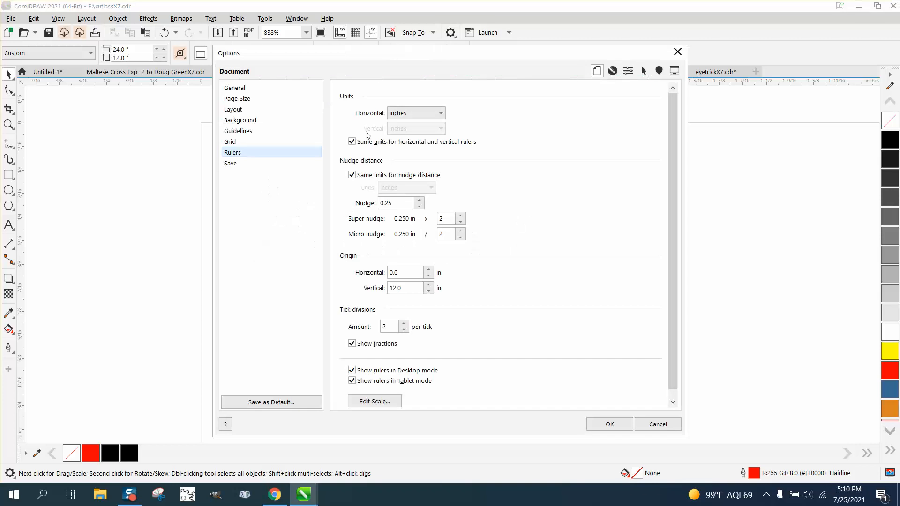
pyautogui.click(402, 324)
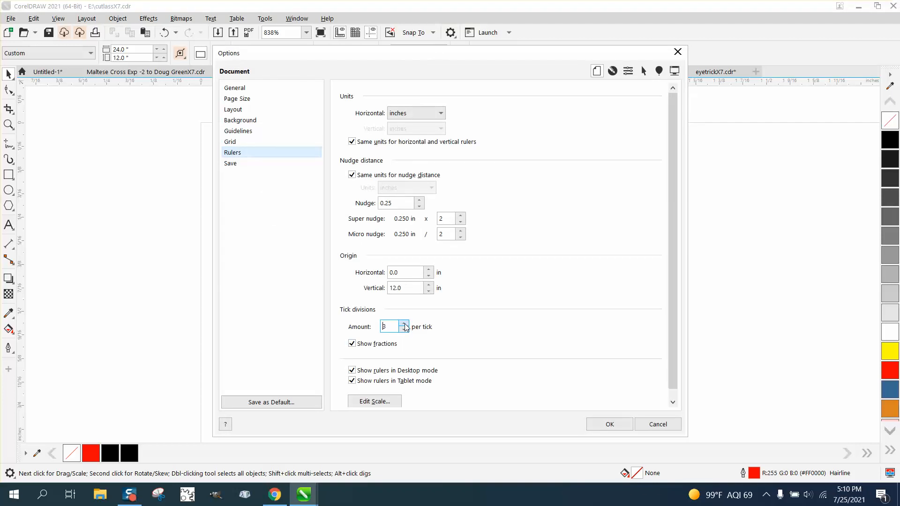
pyautogui.write('1')
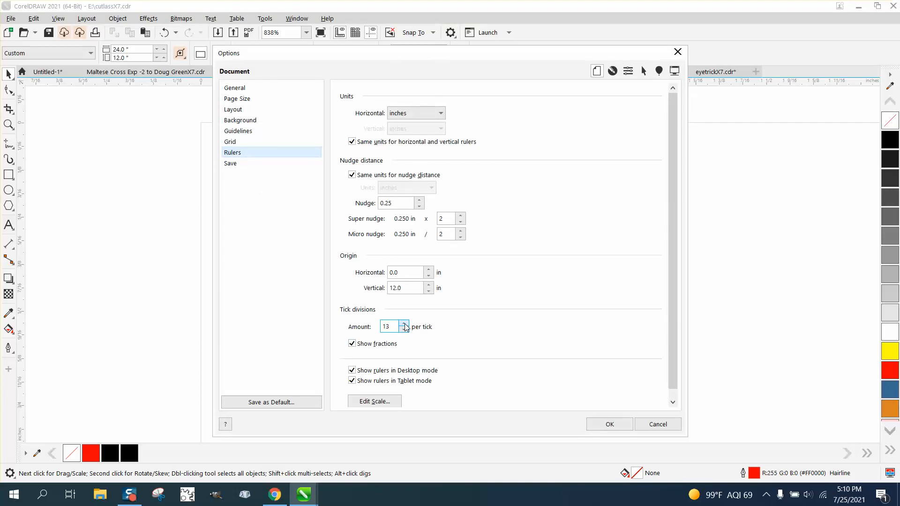
pyautogui.click(403, 325)
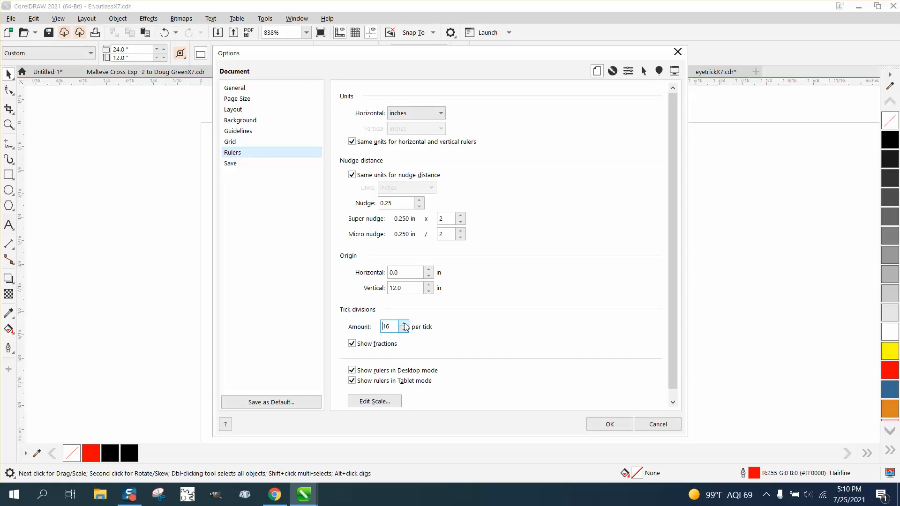
pyautogui.click(609, 424)
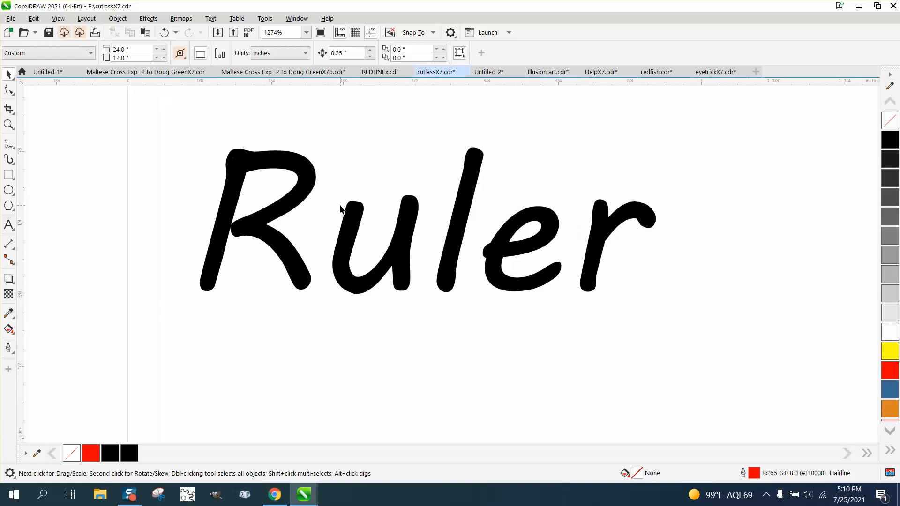
# Scroll-zoom the view to inspect the ruler's new tick marks.
pyautogui.scroll(-3)
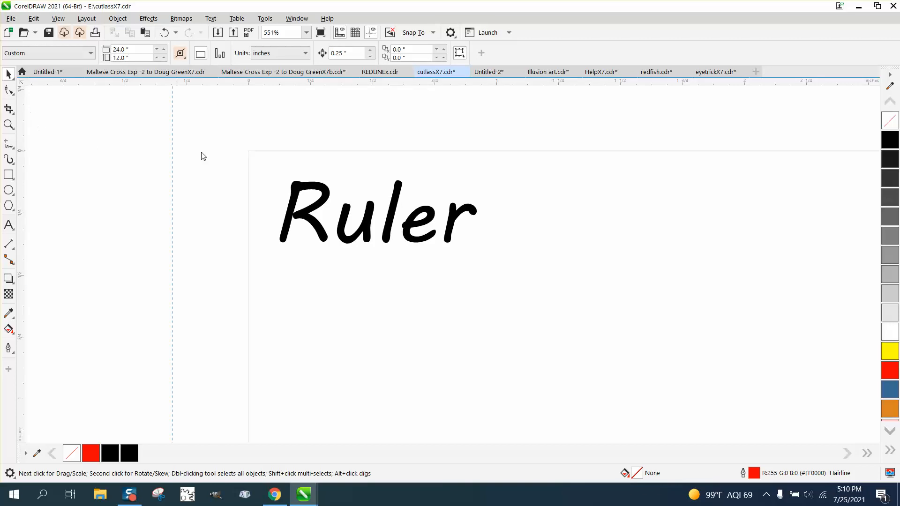
# Zoom in around the word Ruler to about 1891% to reveal sixteenth-inch divisions.
pyautogui.click(284, 72)
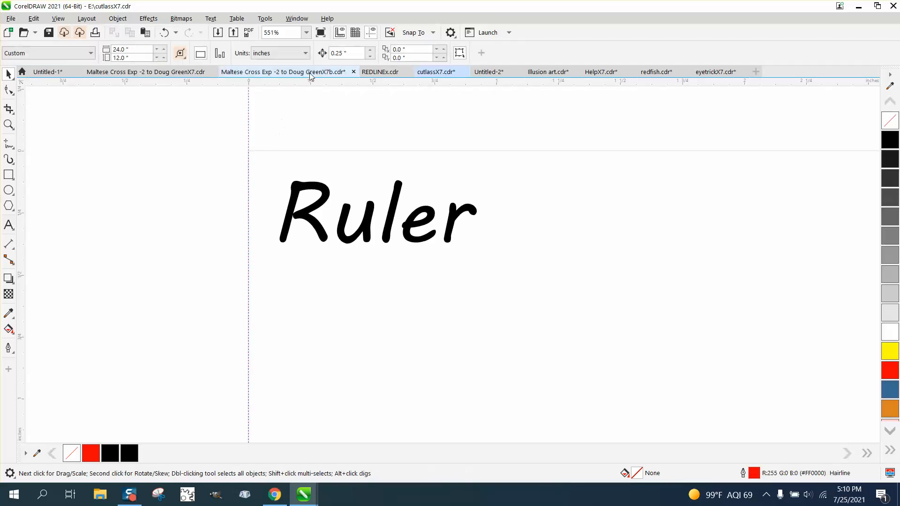
pyautogui.click(435, 71)
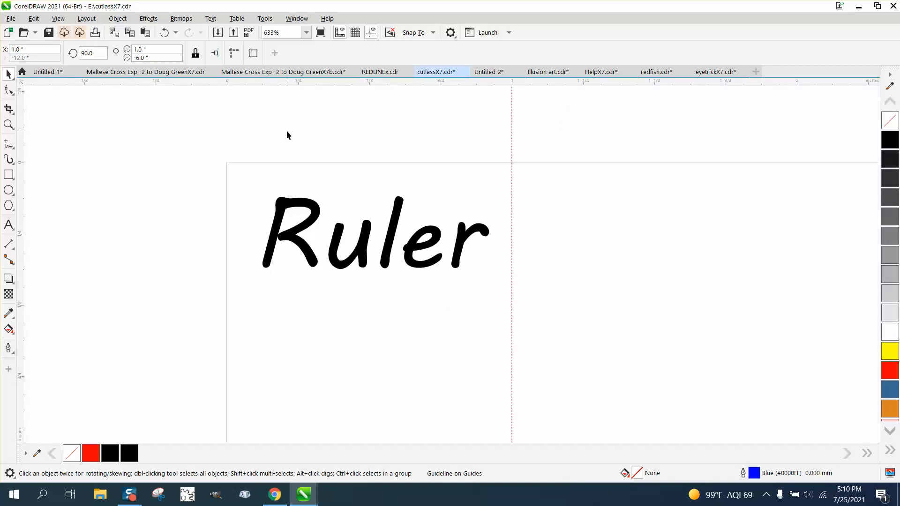
pyautogui.moveTo(356, 94)
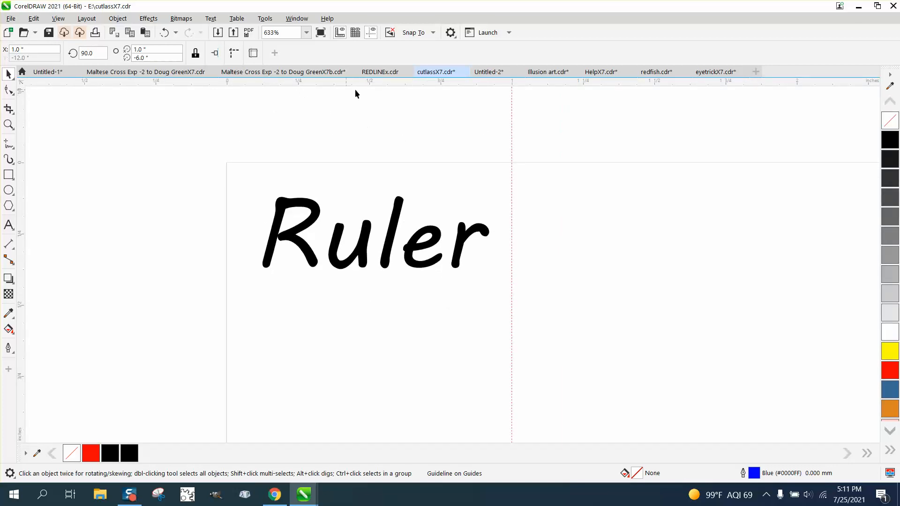
pyautogui.moveTo(277, 102)
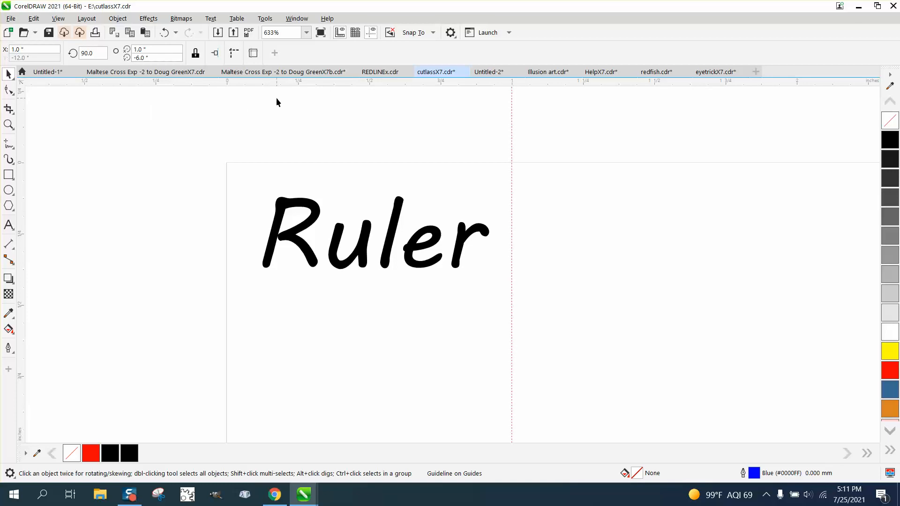
pyautogui.moveTo(298, 205)
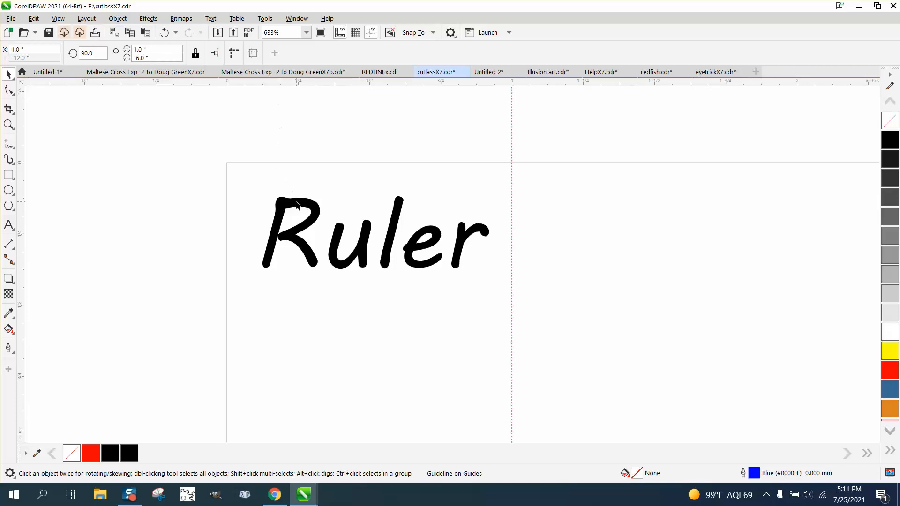
pyautogui.moveTo(214, 109)
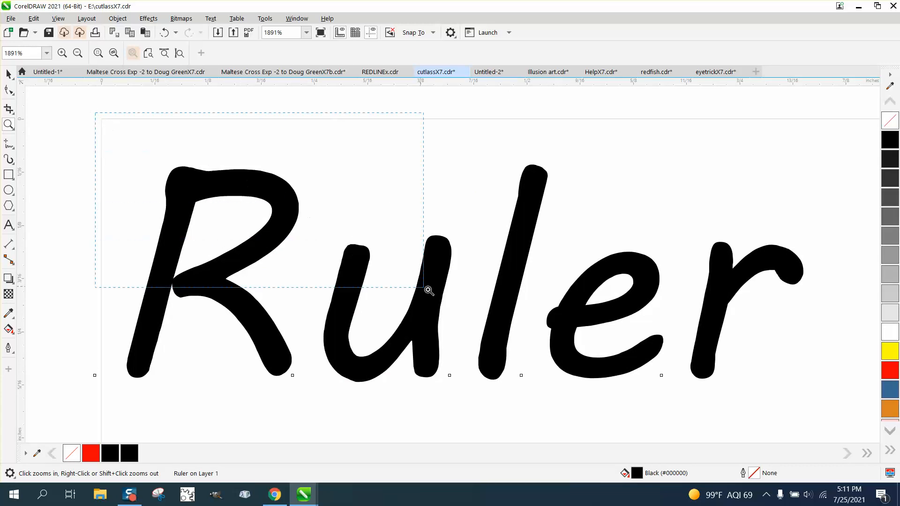
# Magnify the top of the letter R to 3786%.
pyautogui.click(428, 289)
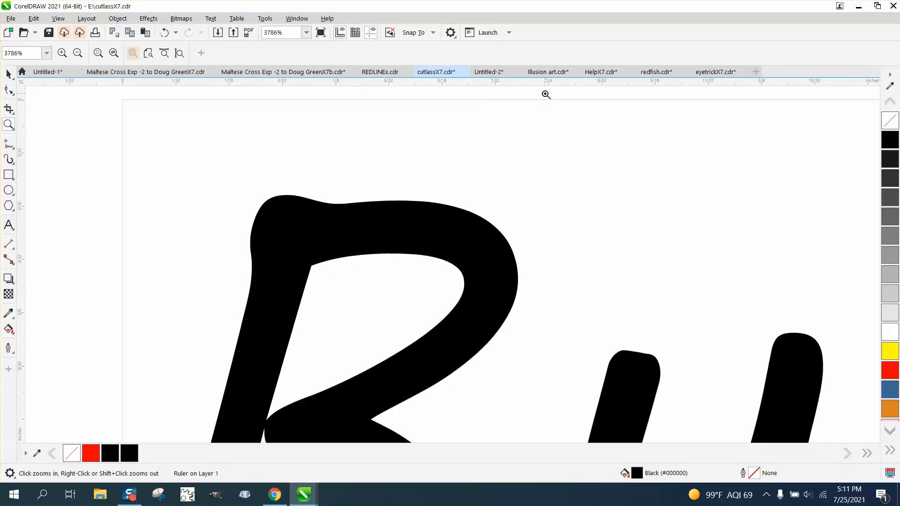
pyautogui.moveTo(346, 88)
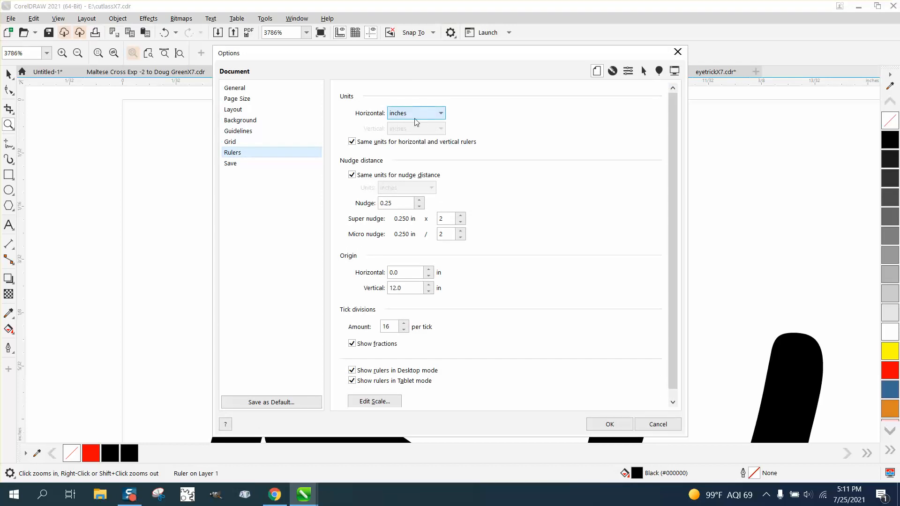
# Keep inches as ruler units, turn off Show fractions, and apply the settings.
pyautogui.click(440, 112)
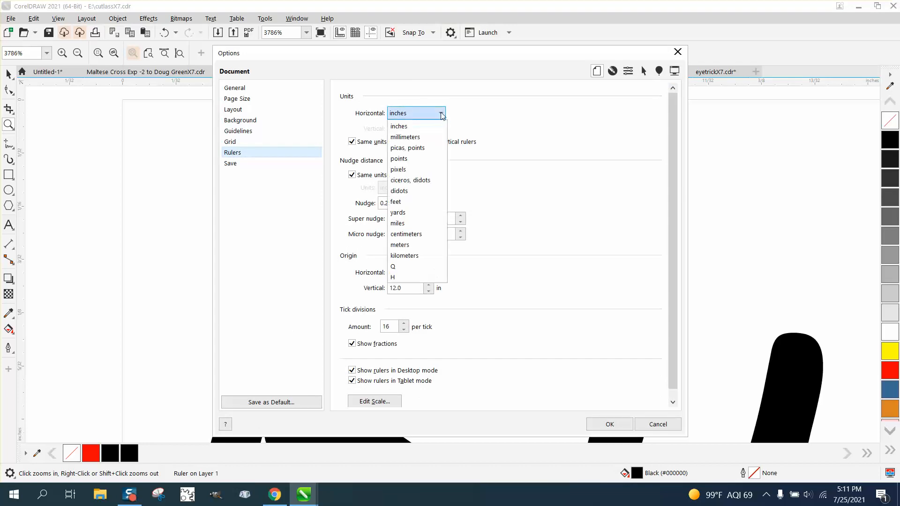
pyautogui.moveTo(419, 201)
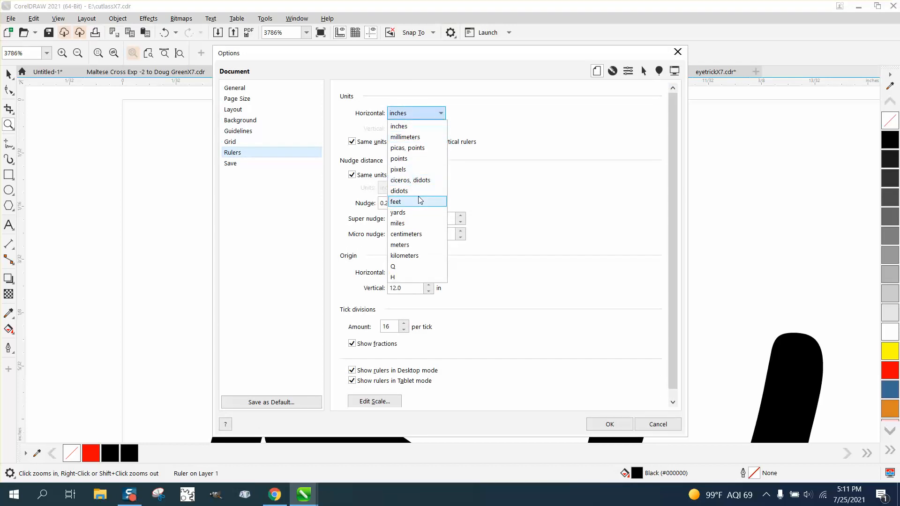
pyautogui.moveTo(400, 277)
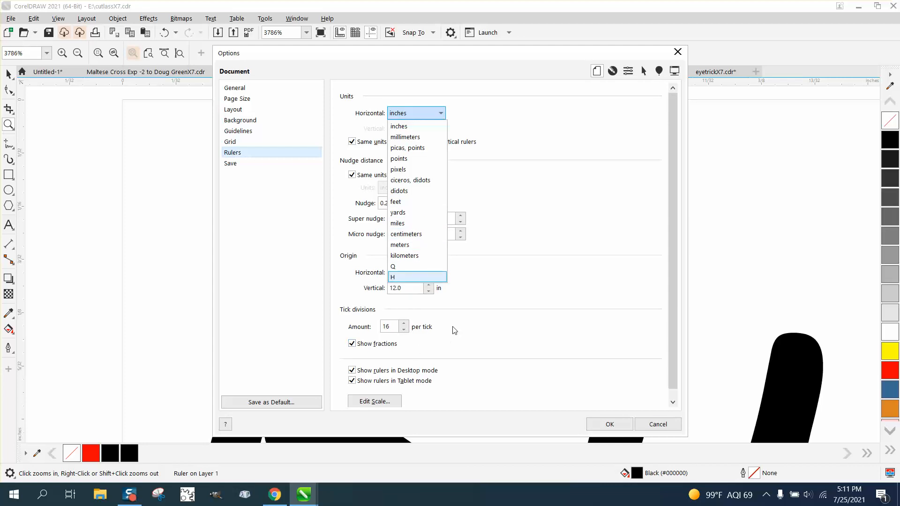
pyautogui.moveTo(685, 179)
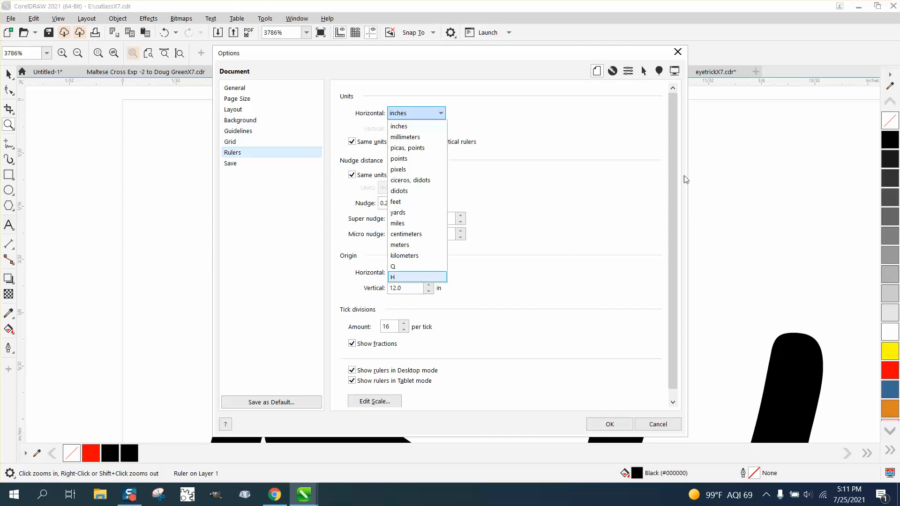
pyautogui.click(398, 113)
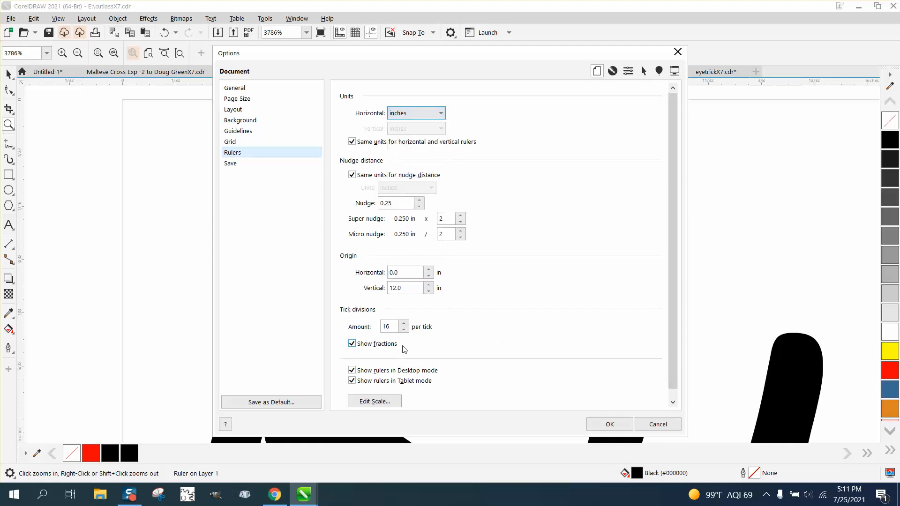
pyautogui.click(352, 343)
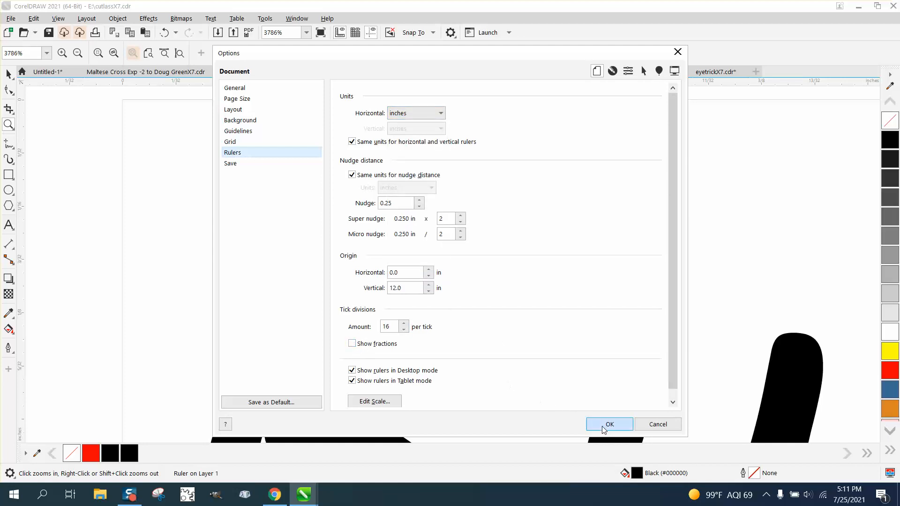
pyautogui.click(609, 424)
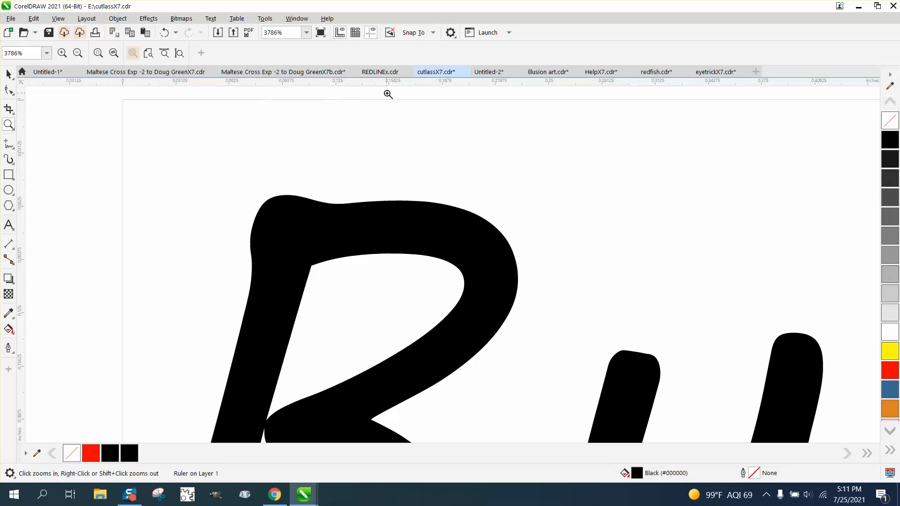
pyautogui.moveTo(551, 106)
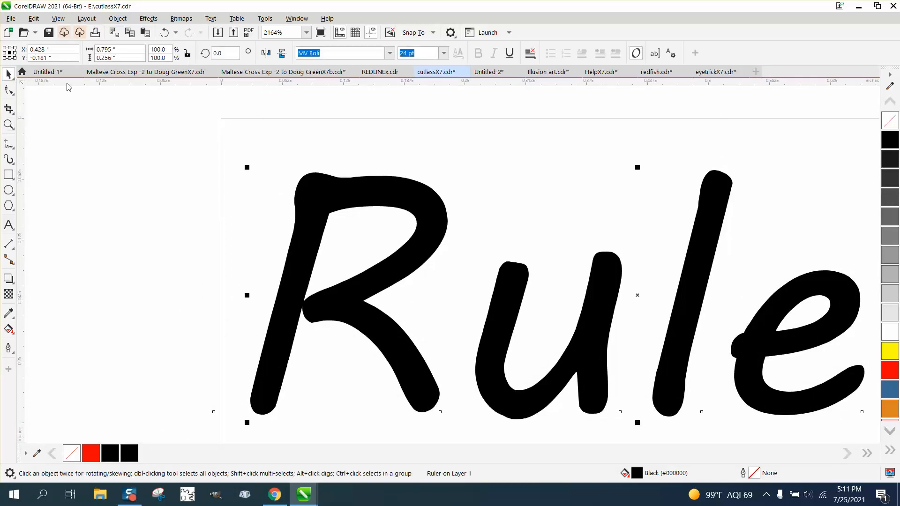
# Open the View menu over the zoomed-out, selected Ruler text.
pyautogui.click(57, 19)
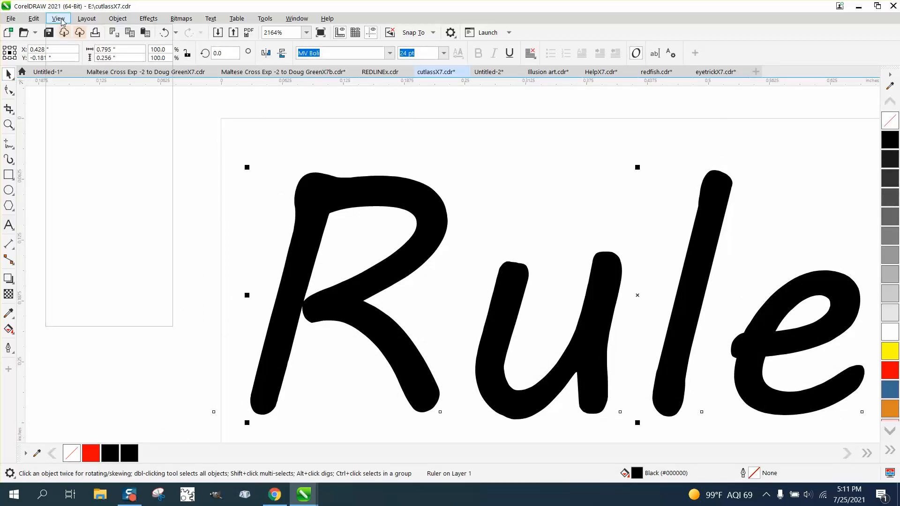
pyautogui.click(57, 18)
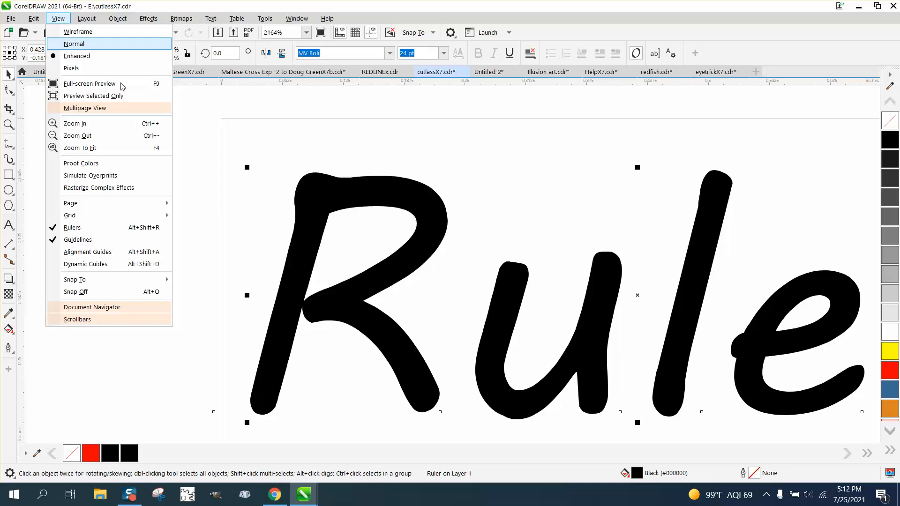